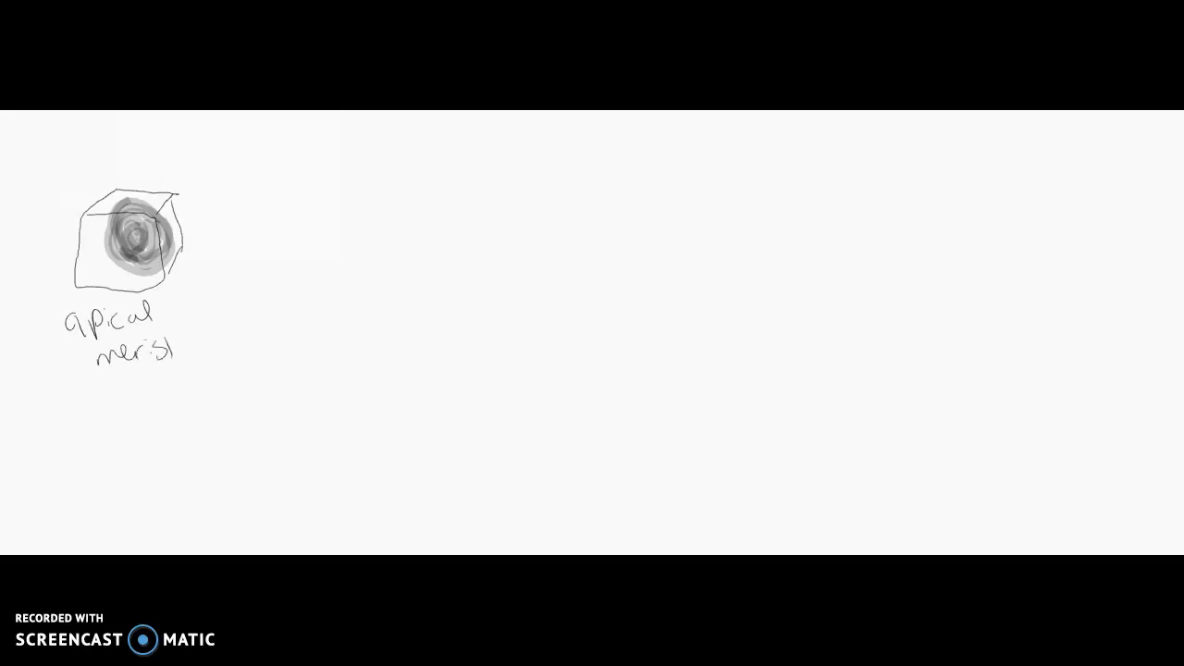
Finish handwriting 'meristem cell' under the cube and add 'totipotent' underlined below
{"action": "left_click_drag", "start_coordinate": [170, 348], "coordinate": [207, 342]}
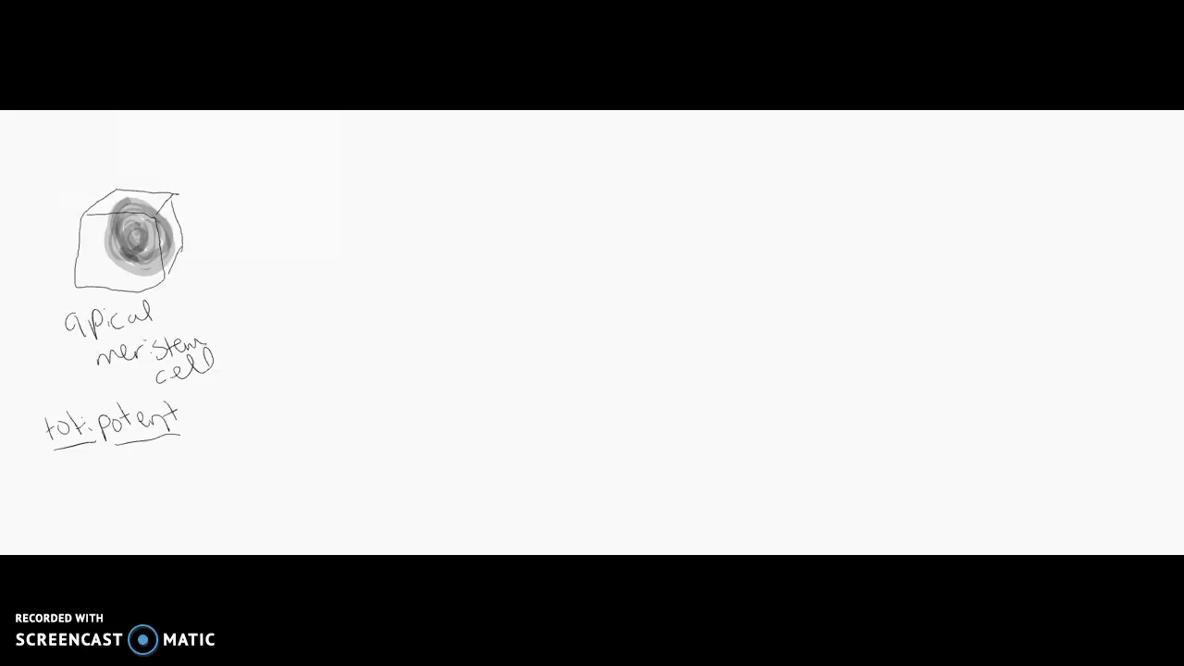
Draw an arrow right of the first cell and handwrite 'vacuolization' above it
{"action": "left_click_drag", "start_coordinate": [189, 222], "coordinate": [263, 222]}
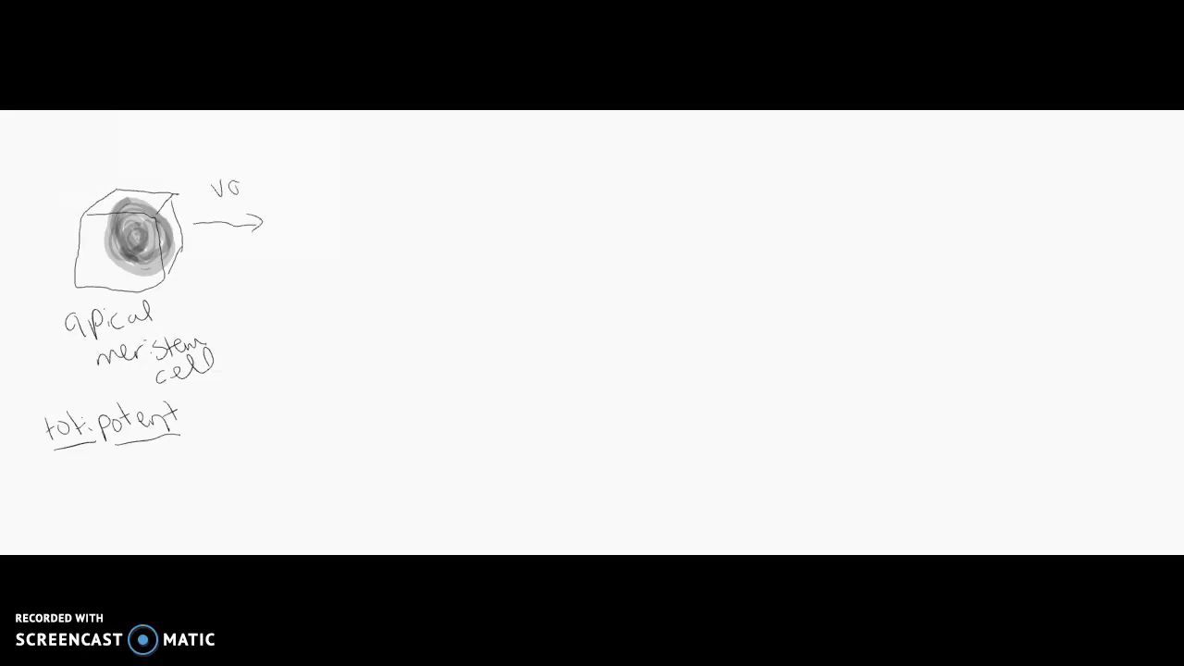
{"action": "type", "text": "vacuo"}
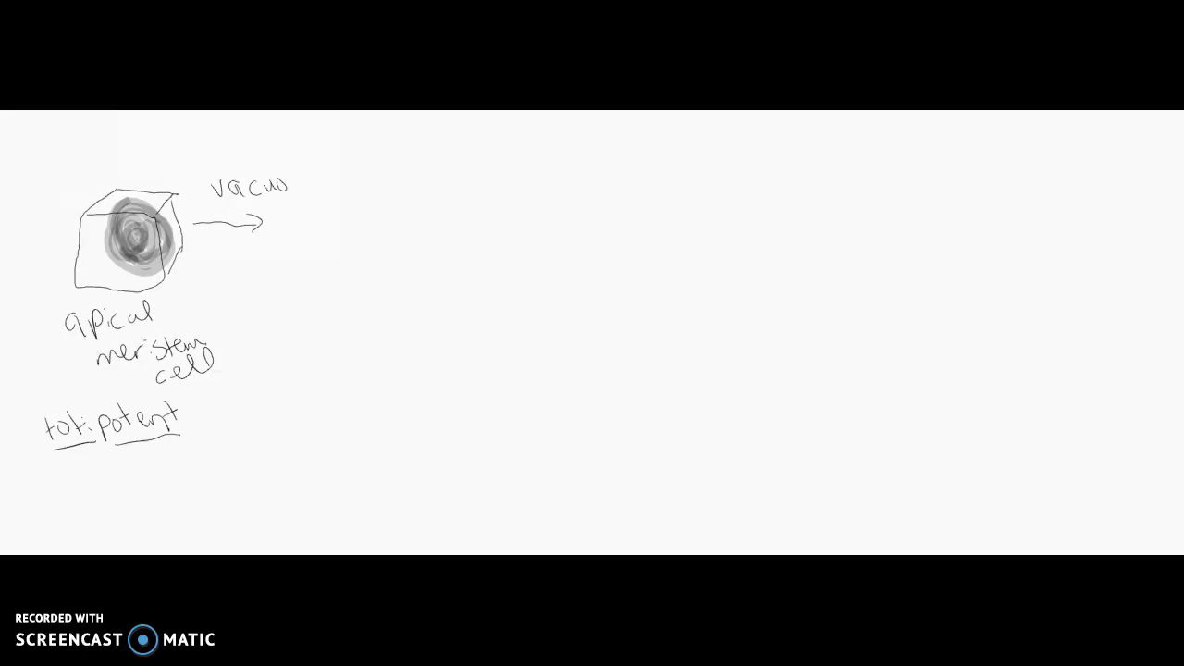
{"action": "left_click_drag", "start_coordinate": [292, 181], "coordinate": [374, 182]}
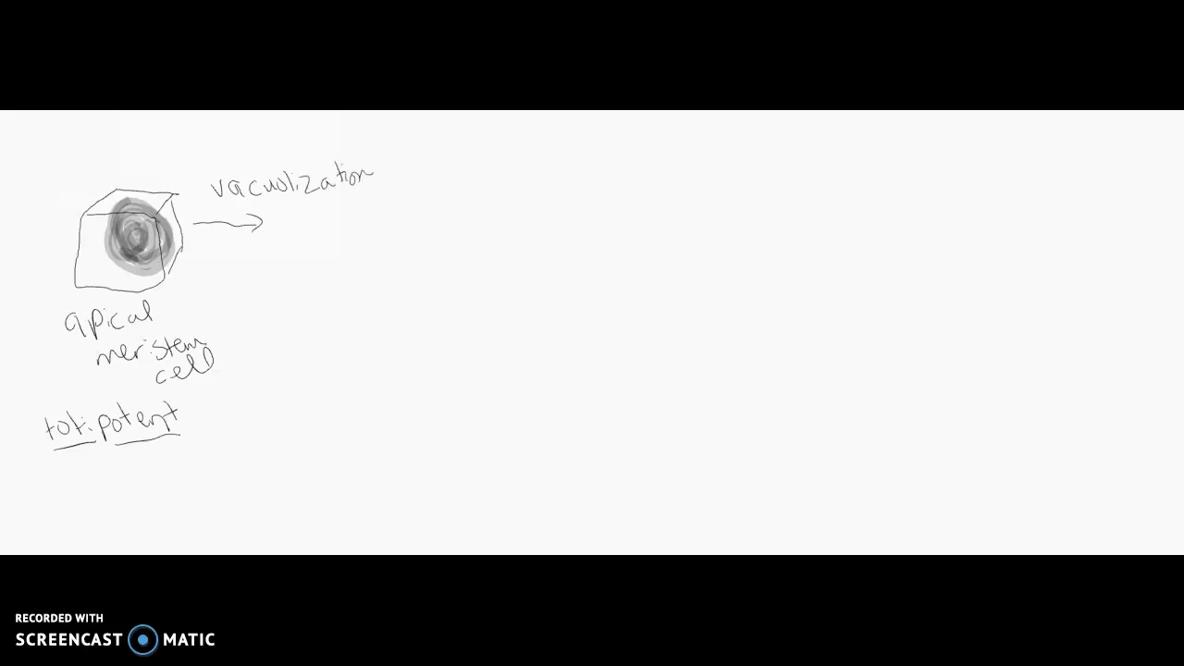
Outline the vacuolizing cell and fill it with several small vacuoles
{"action": "left_click_drag", "start_coordinate": [296, 200], "coordinate": [416, 263]}
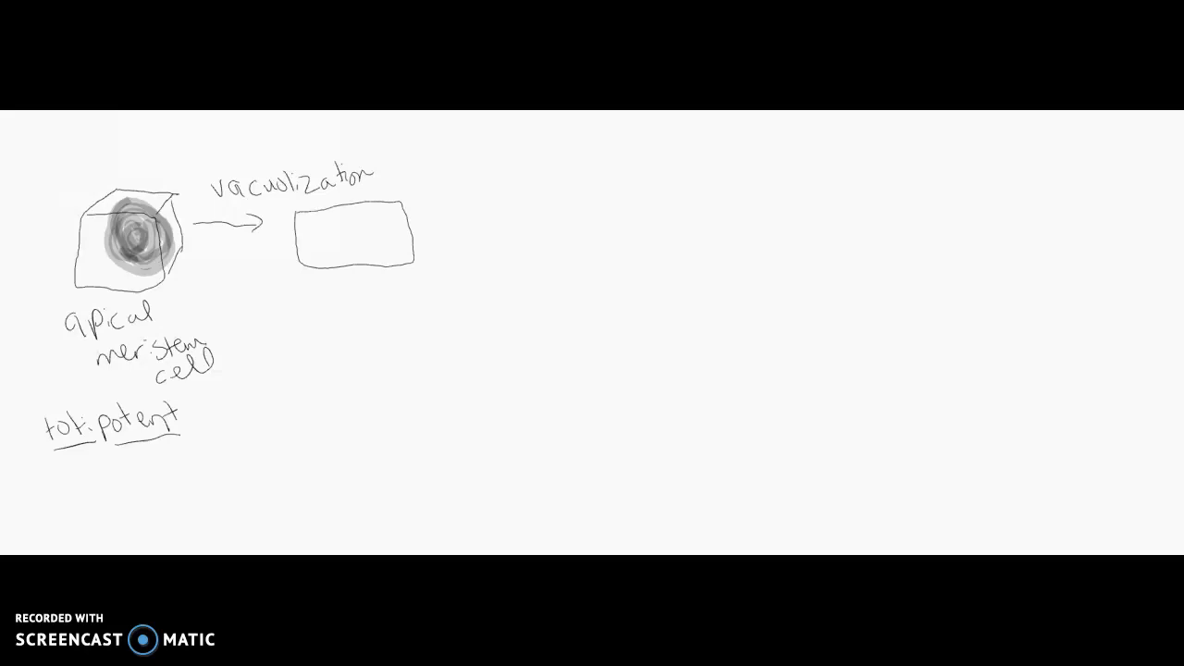
{"action": "left_click_drag", "start_coordinate": [314, 225], "coordinate": [318, 255]}
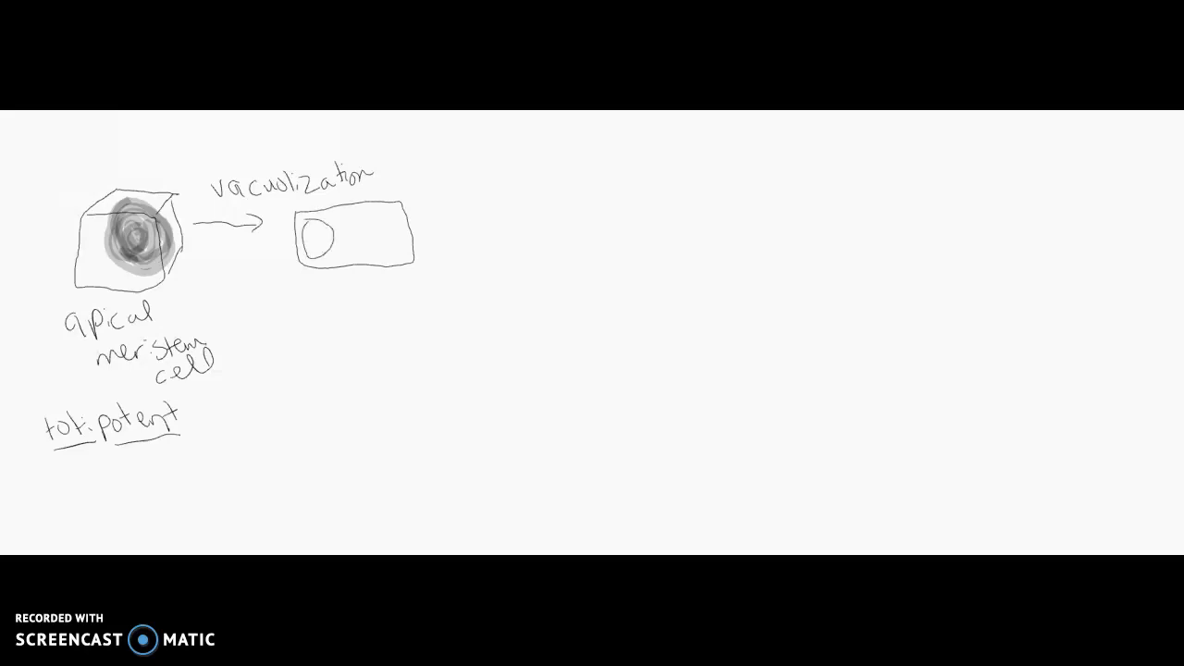
{"action": "left_click_drag", "start_coordinate": [348, 218], "coordinate": [370, 244]}
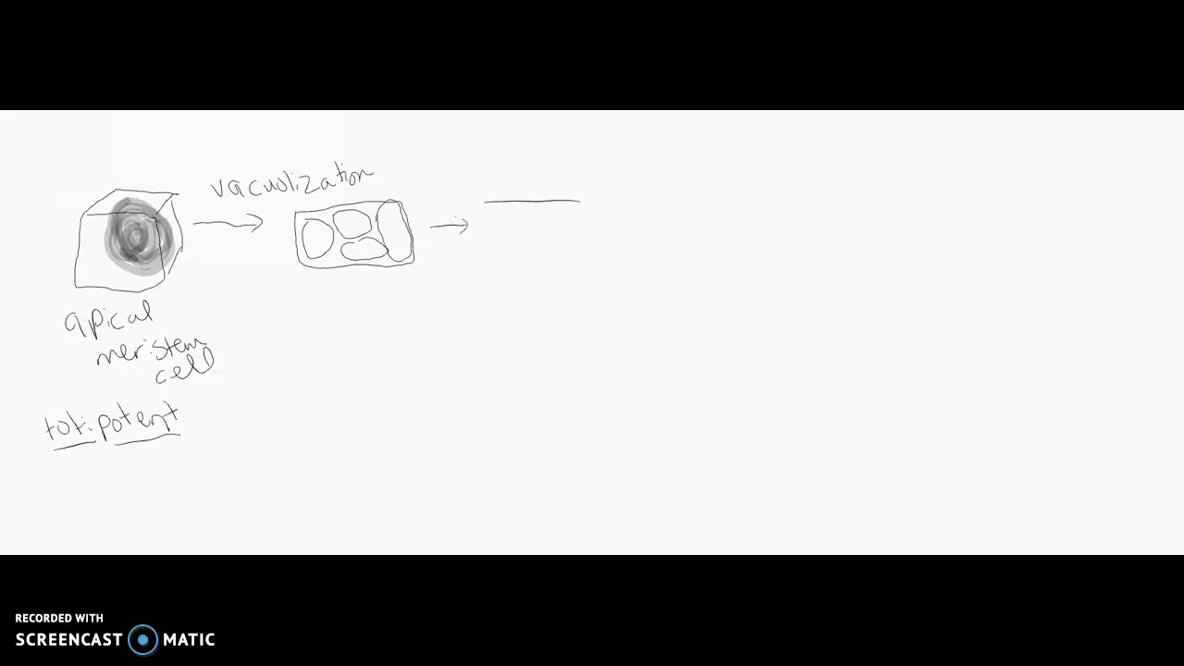
Outline the larger third cell to the right of the second arrow
{"action": "left_click_drag", "start_coordinate": [481, 194], "coordinate": [639, 278]}
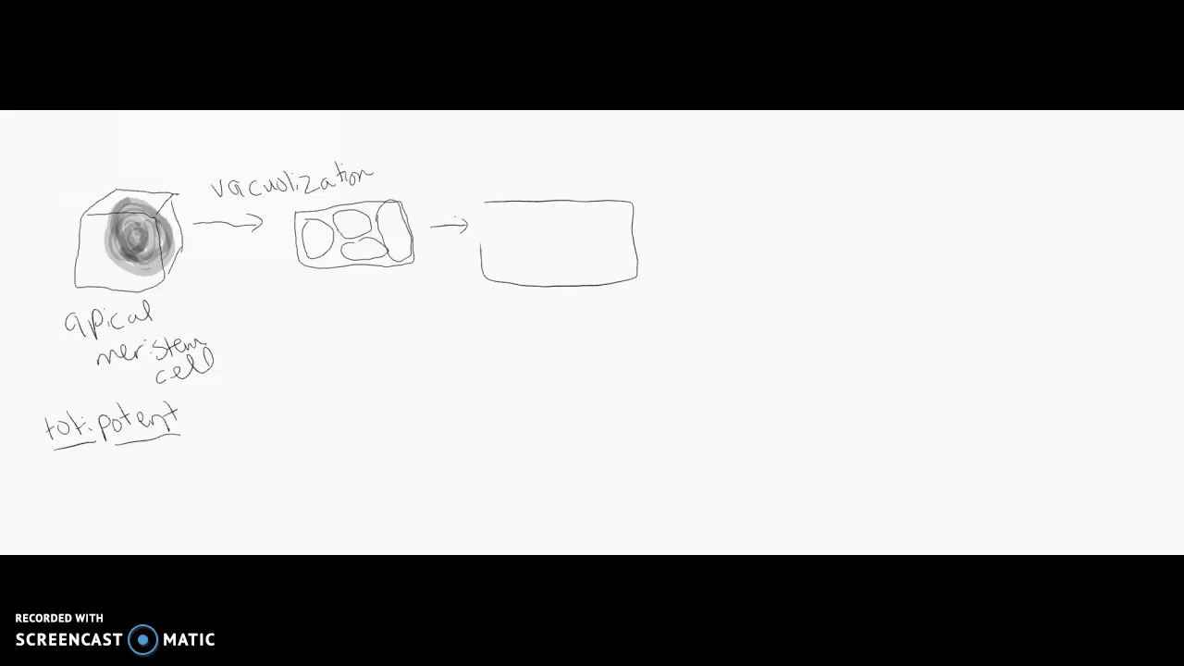
{"action": "left_click_drag", "start_coordinate": [500, 222], "coordinate": [518, 256]}
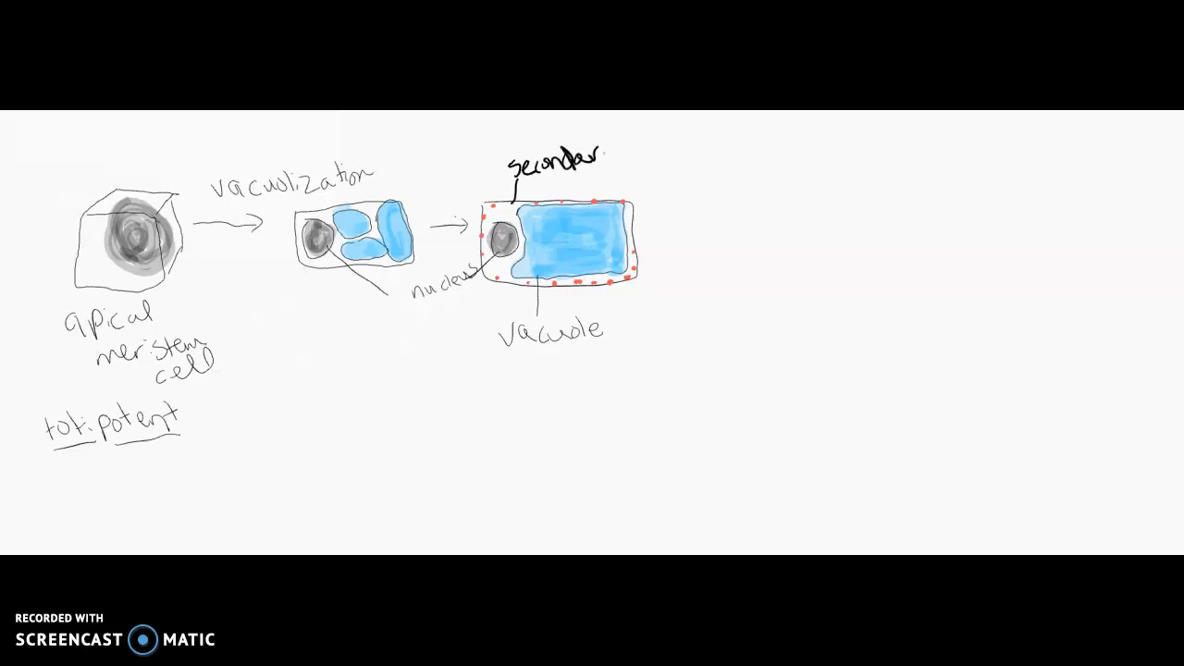
Handwrite 'secondary cell wall (lignin)' and 'primary cell wall (pectin)' labels on the third cell
{"action": "type", "text": "cell wall"}
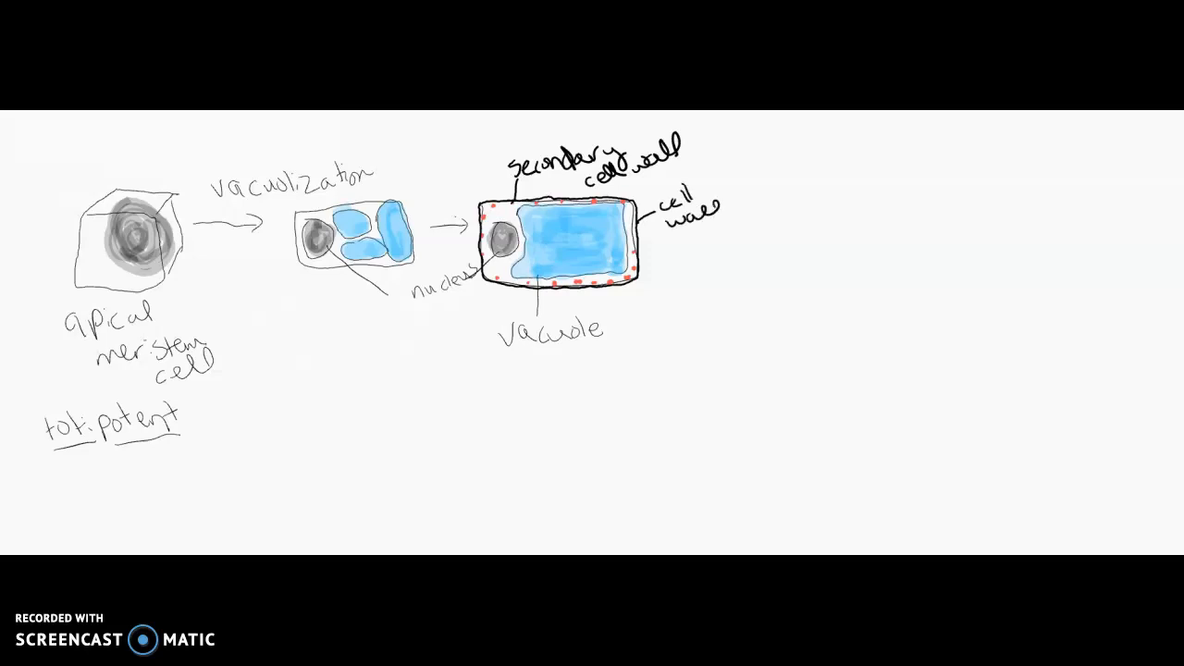
{"action": "type", "text": "Primary"}
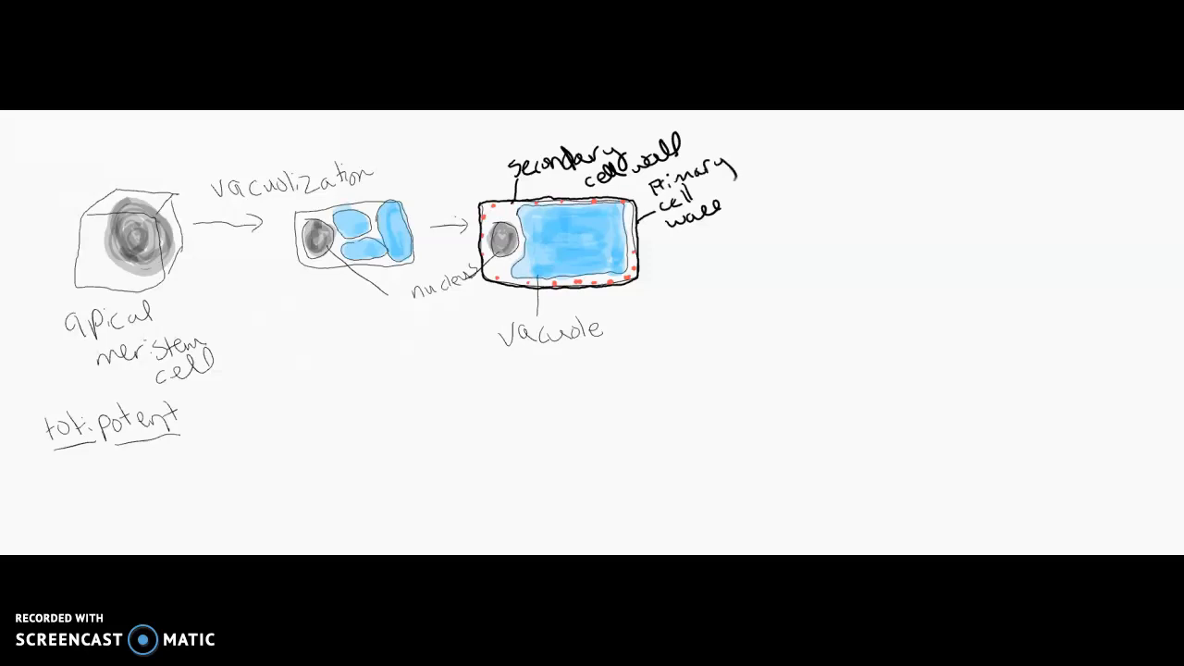
{"action": "type", "text": "(P"}
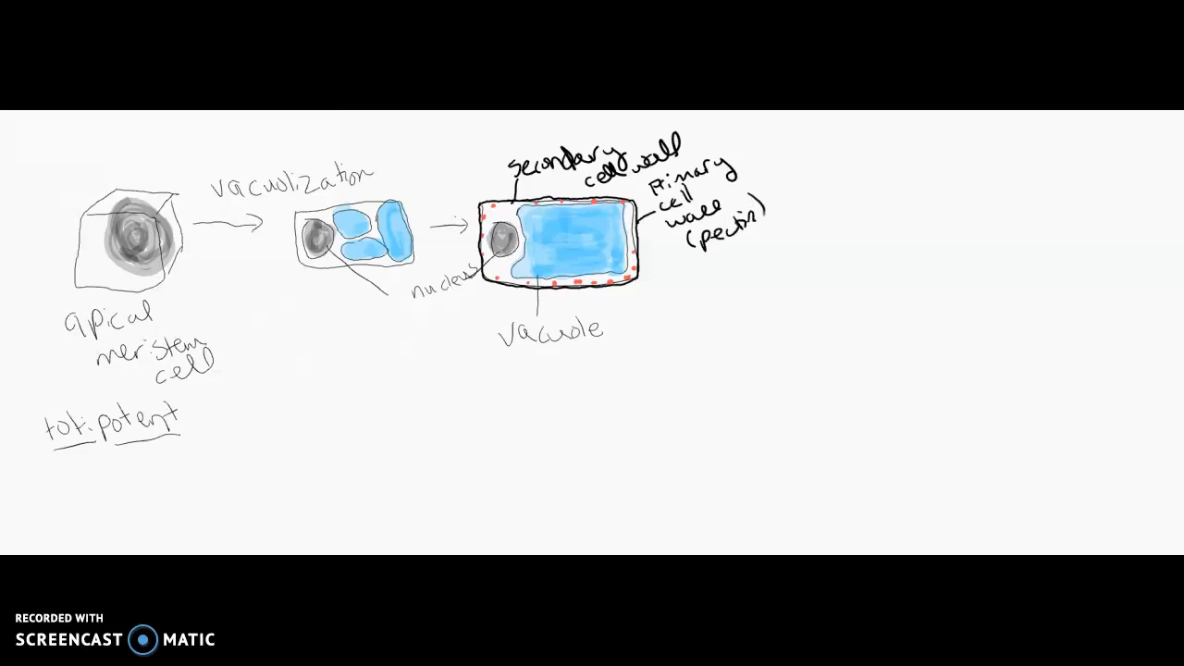
{"action": "type", "text": "(lignin)"}
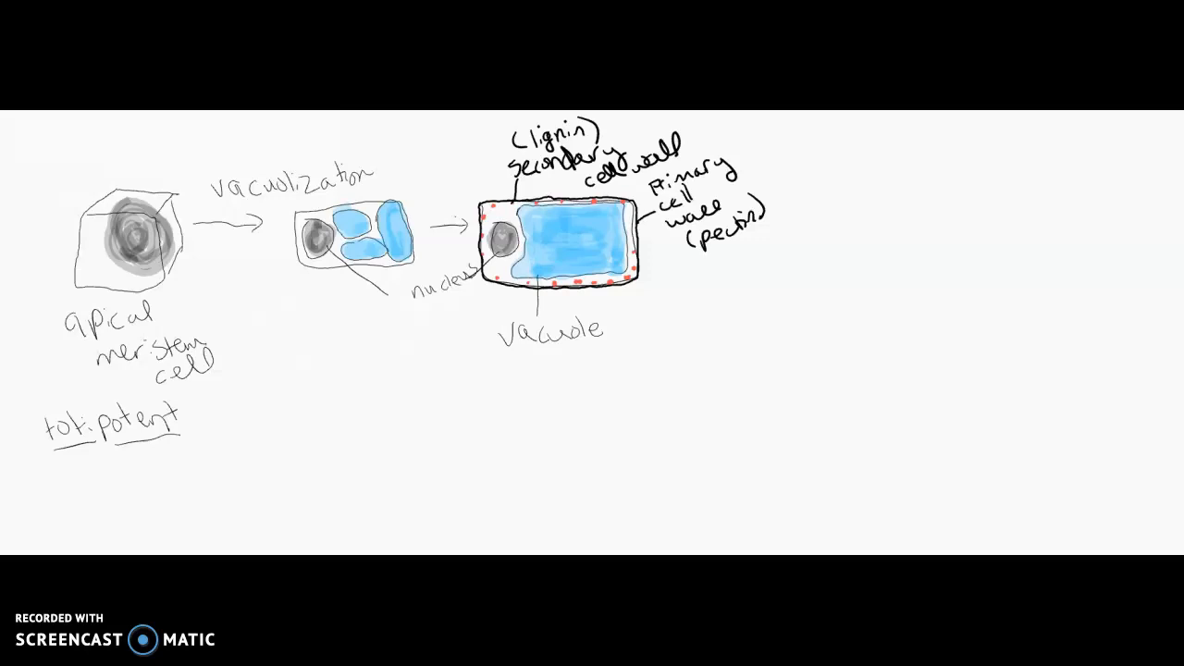
Draw an arrow from the third cell toward the next cell
{"action": "left_click_drag", "start_coordinate": [666, 269], "coordinate": [774, 262]}
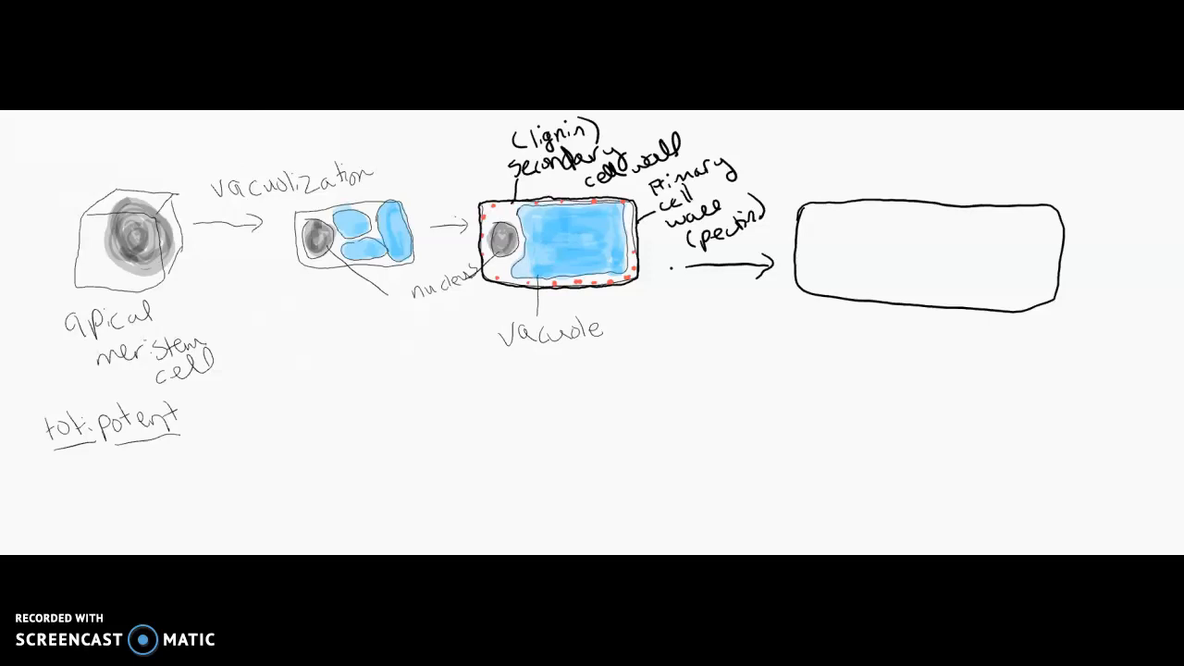
Outline the elongated cell and pick the red pen for its spiral wall thickenings
{"action": "left_click_drag", "start_coordinate": [832, 241], "coordinate": [943, 250]}
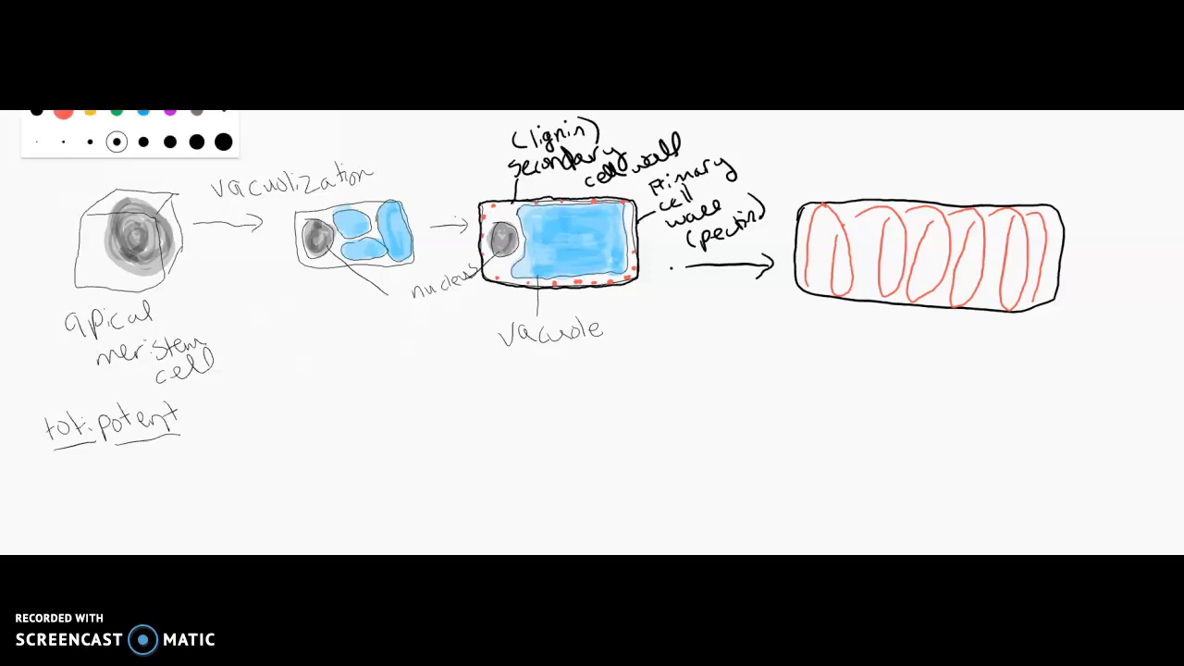
{"action": "left_click", "coordinate": [89, 141]}
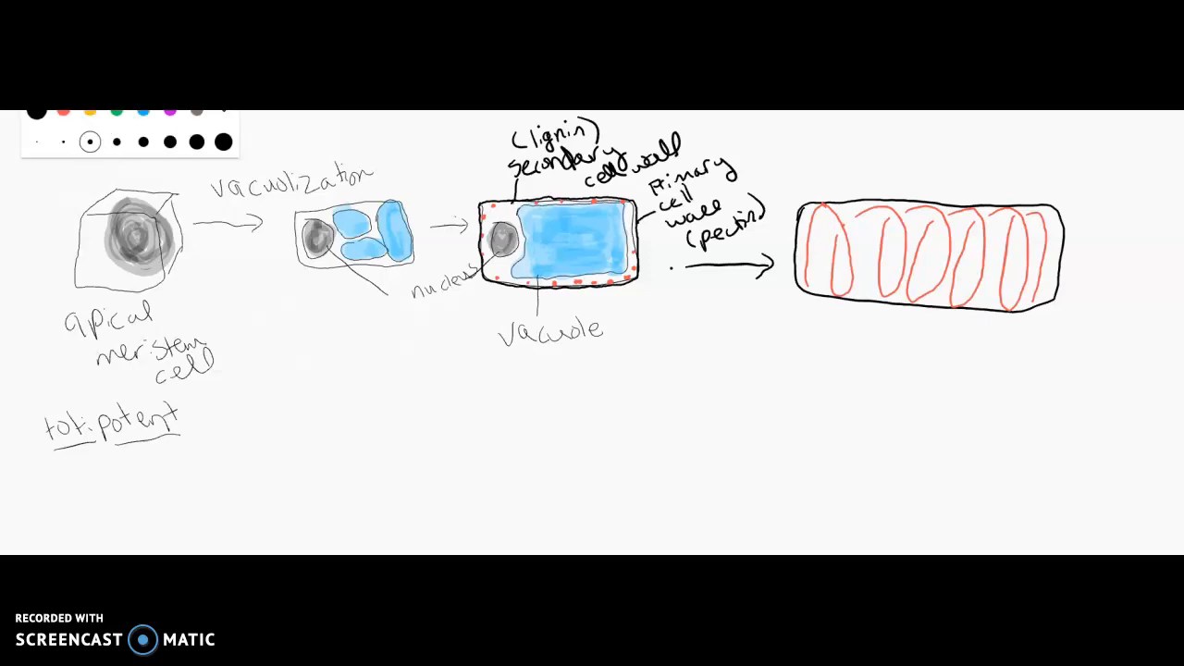